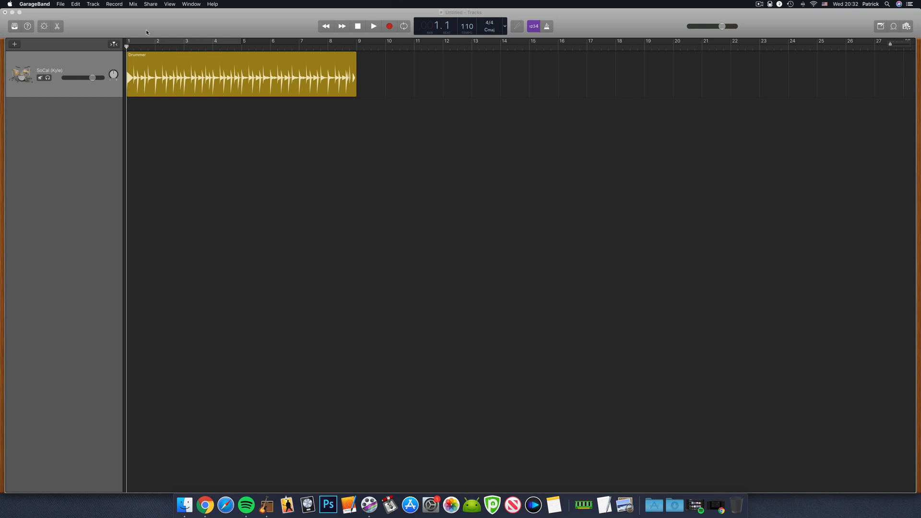
Set the Drummer region's Kick & Snare slider to the 1/2 half-time pattern and audition it.
{"action": "left_click", "coordinate": [57, 26]}
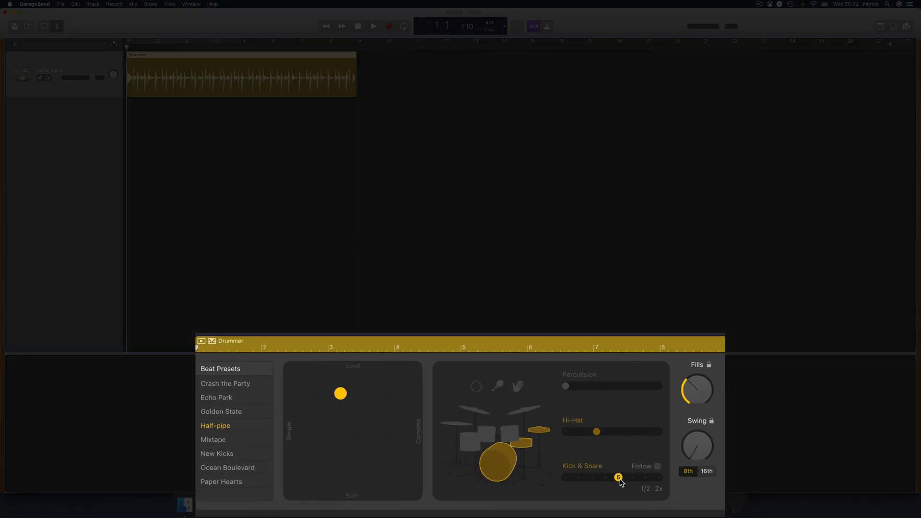
{"action": "left_click_drag", "start_coordinate": [618, 477], "coordinate": [606, 477]}
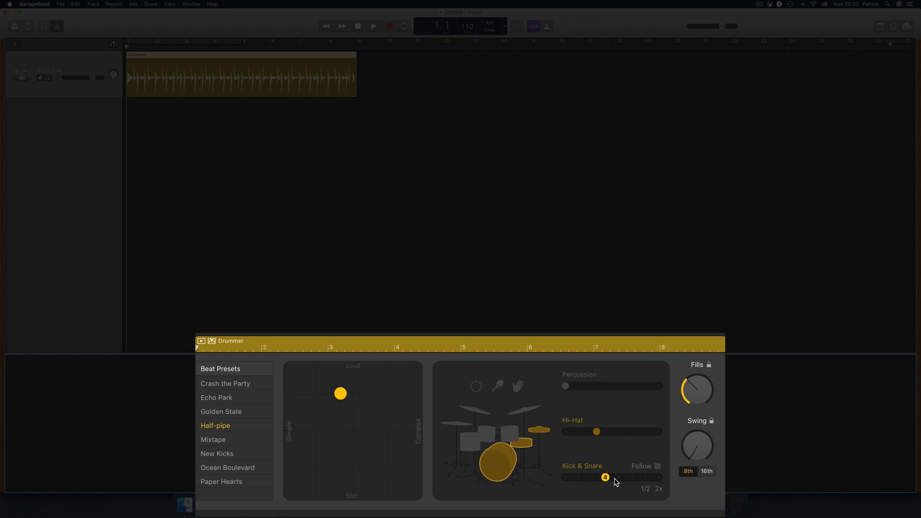
{"action": "left_click_drag", "start_coordinate": [605, 477], "coordinate": [645, 476]}
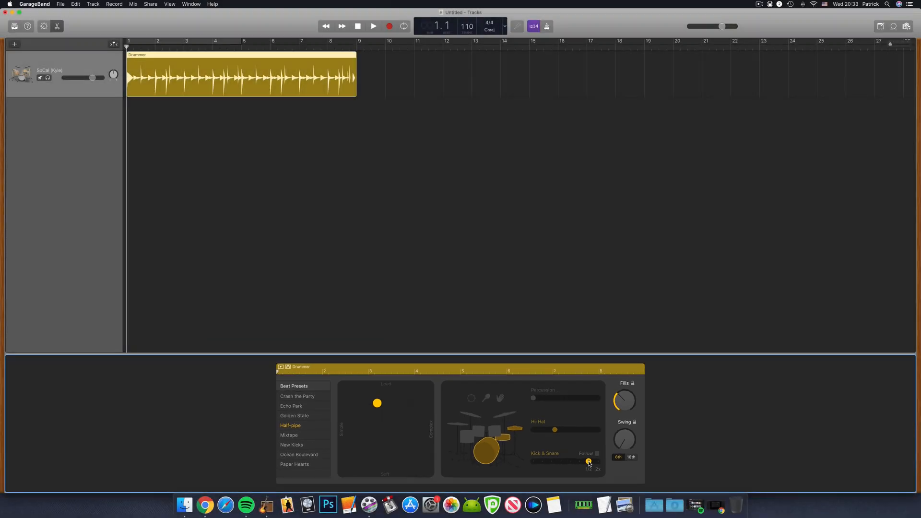
{"action": "left_click_drag", "start_coordinate": [589, 462], "coordinate": [533, 461]}
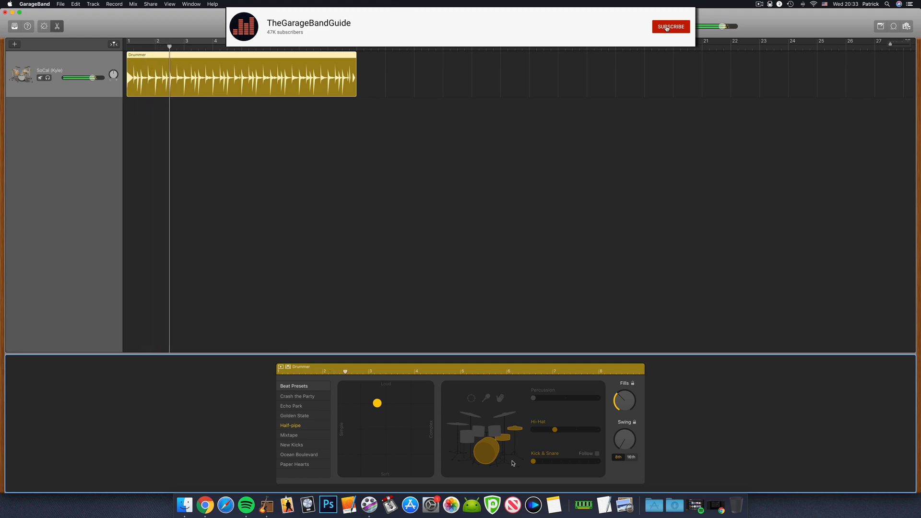
{"action": "left_click", "coordinate": [671, 27]}
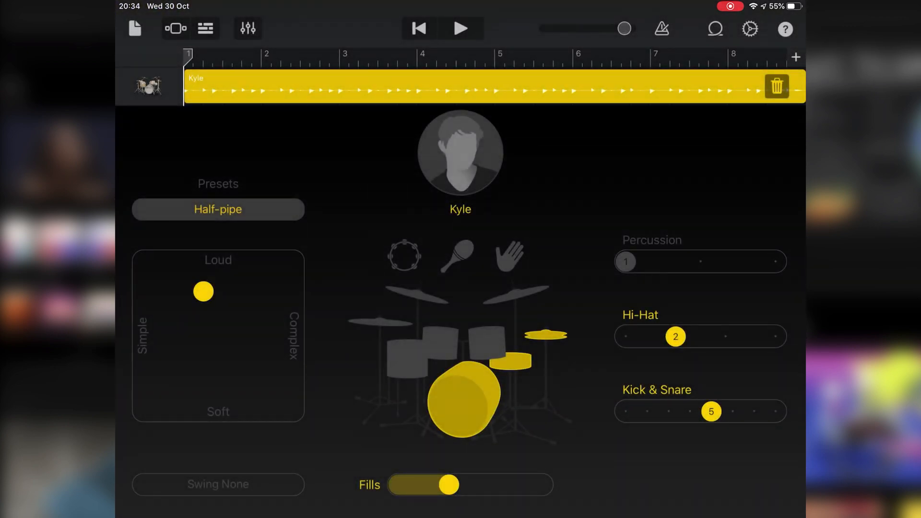
Set the iPad drummer's Kick & Snare to position 7 (½) and play it back once.
{"action": "left_click_drag", "start_coordinate": [711, 412], "coordinate": [754, 412]}
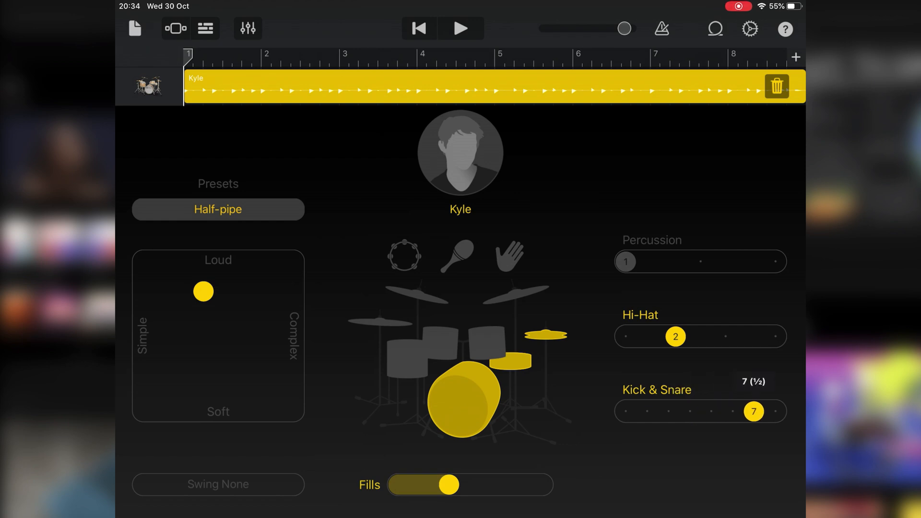
{"action": "left_click", "coordinate": [754, 412]}
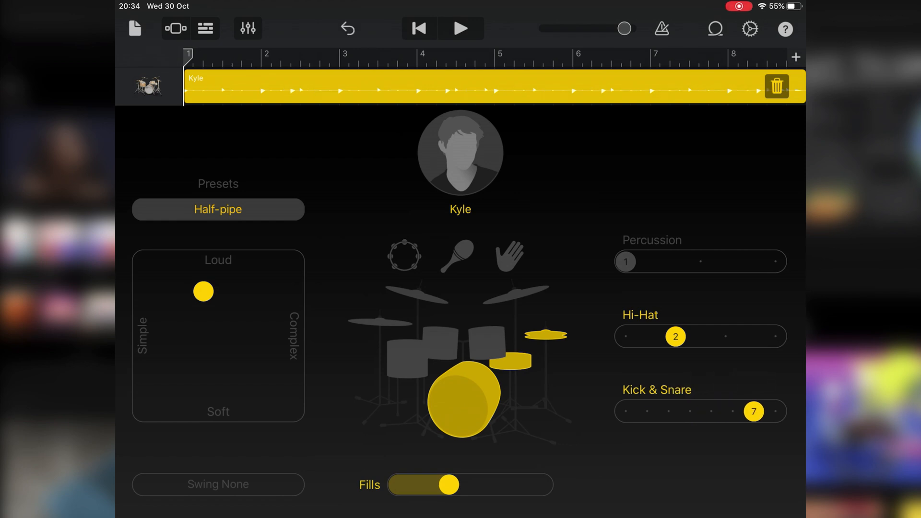
{"action": "left_click", "coordinate": [461, 27]}
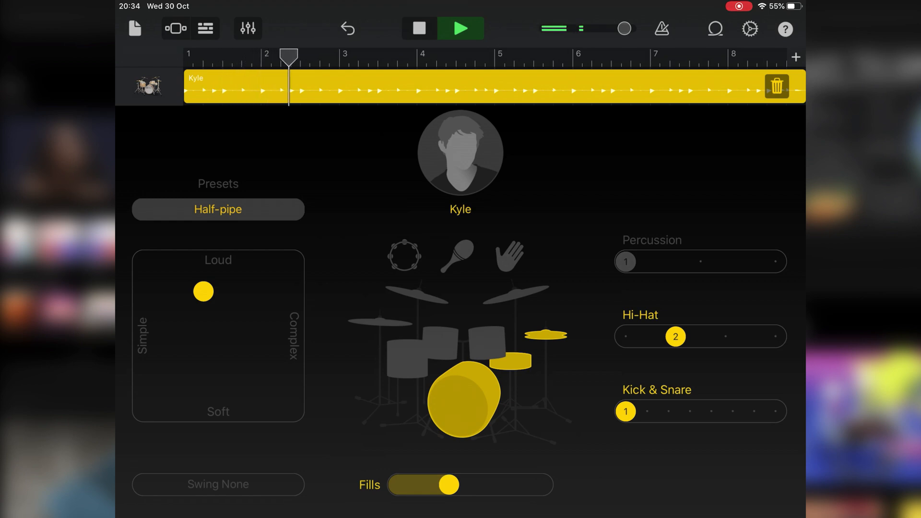
{"action": "left_click", "coordinate": [418, 28]}
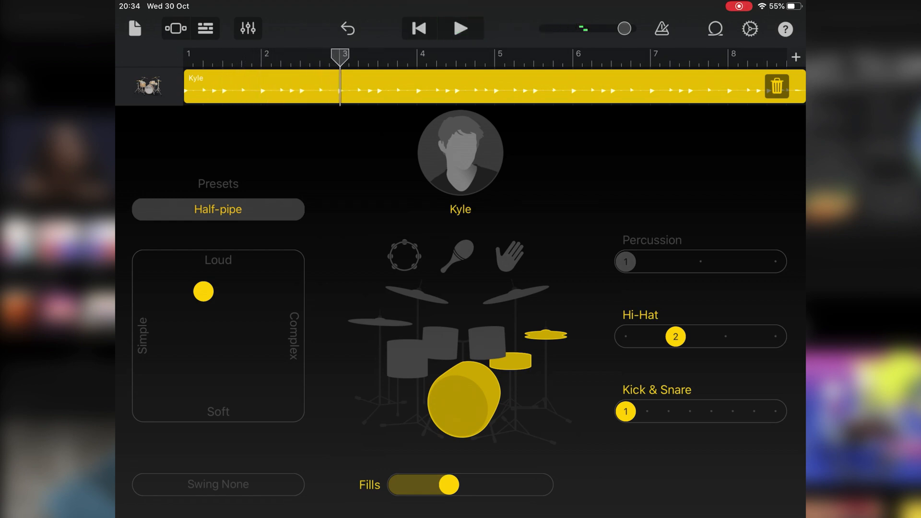
Return Kick & Snare to 7 (½) after comparing and play the half-time beat.
{"action": "left_click_drag", "start_coordinate": [626, 412], "coordinate": [754, 412]}
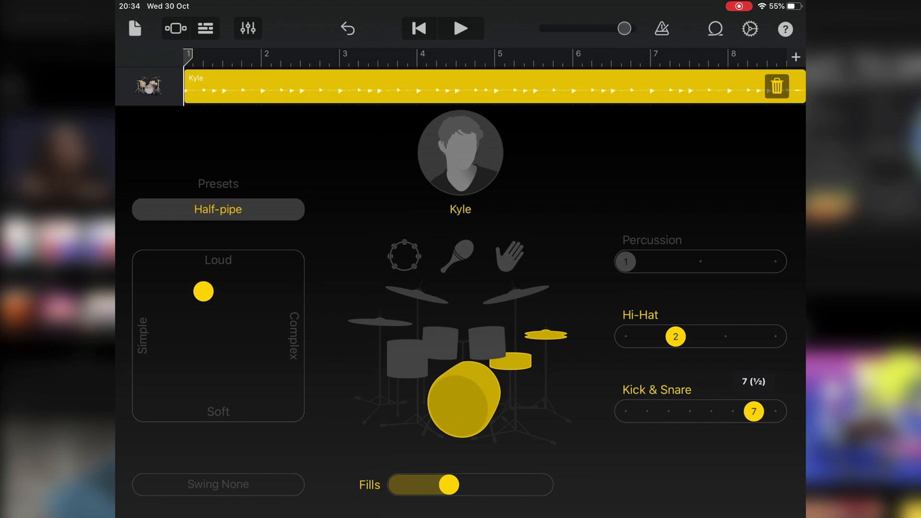
{"action": "left_click", "coordinate": [462, 28]}
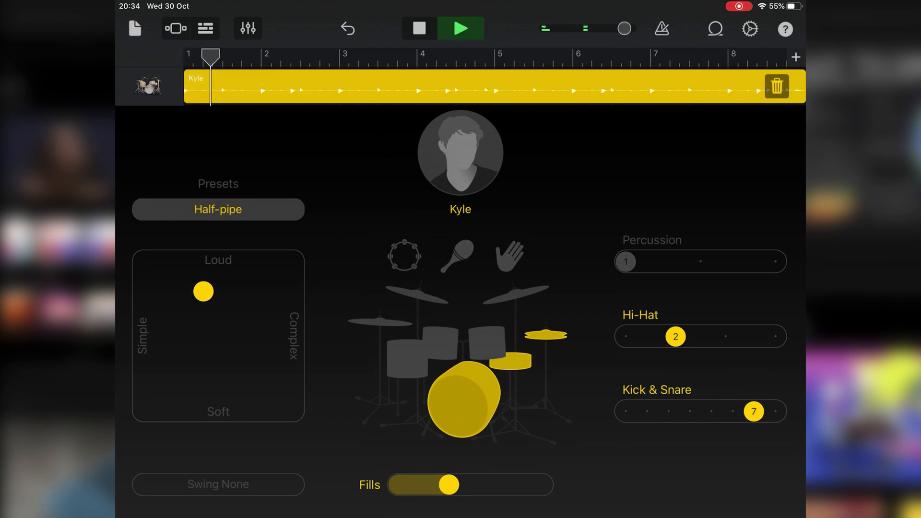
{"action": "left_click", "coordinate": [281, 57]}
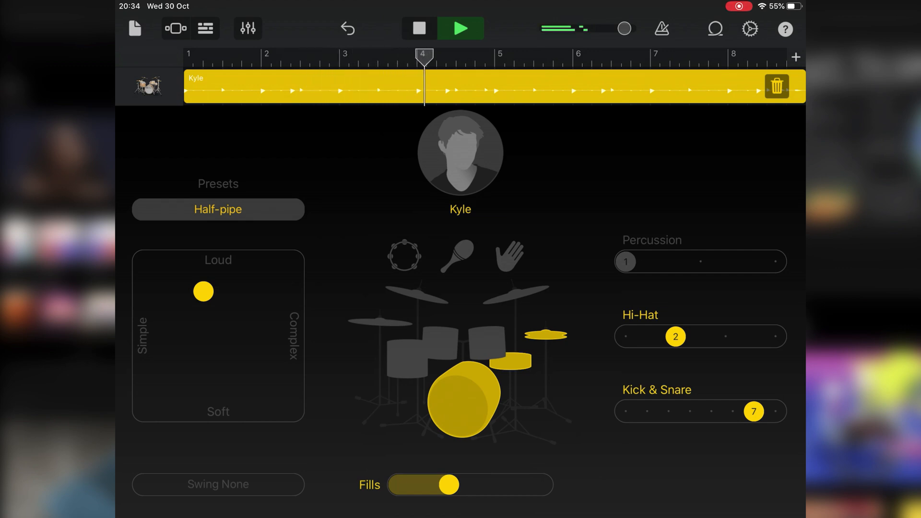
{"action": "left_click", "coordinate": [418, 28]}
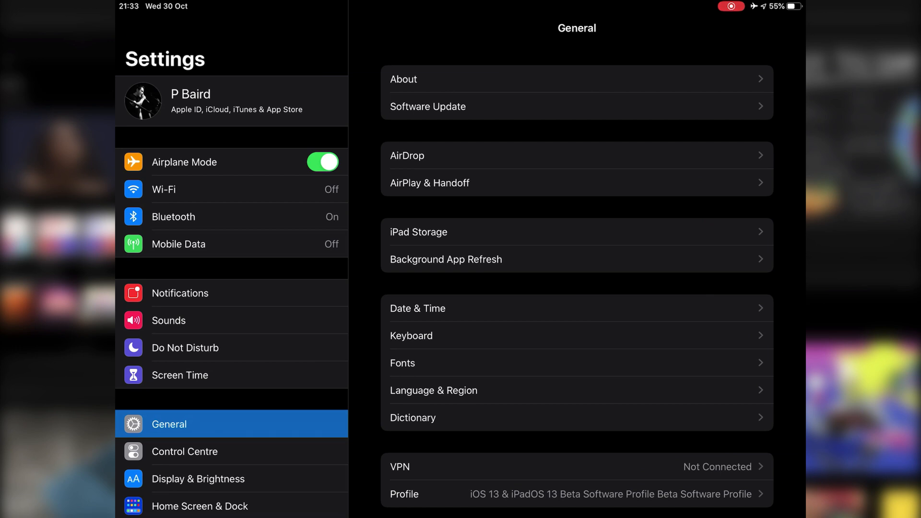
Switch AssistiveTouch on under Accessibility > Touch so its floating button appears.
{"action": "scroll", "scroll_direction": "down", "scroll_amount": 3}
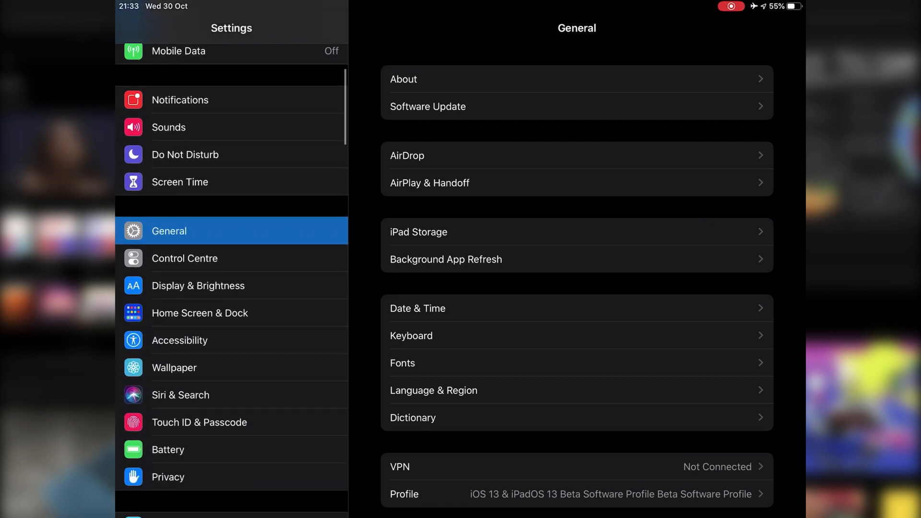
{"action": "left_click", "coordinate": [180, 340]}
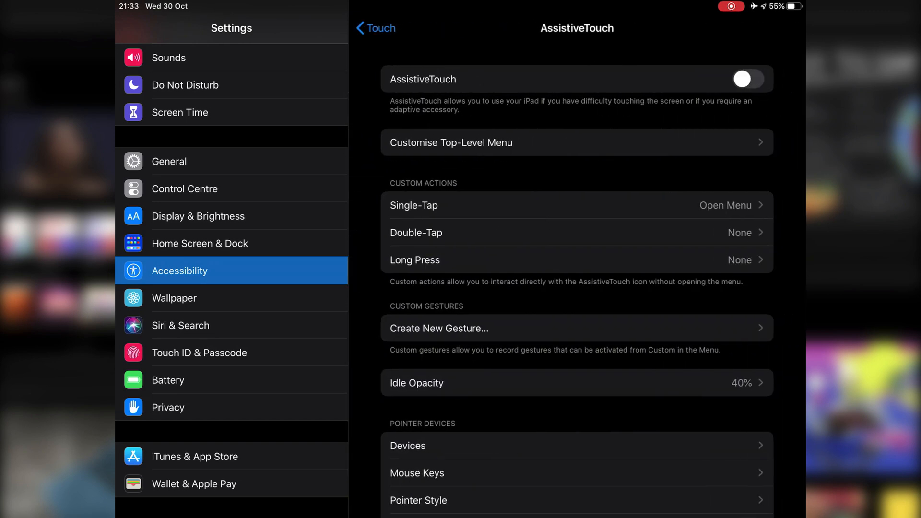
{"action": "left_click", "coordinate": [746, 79]}
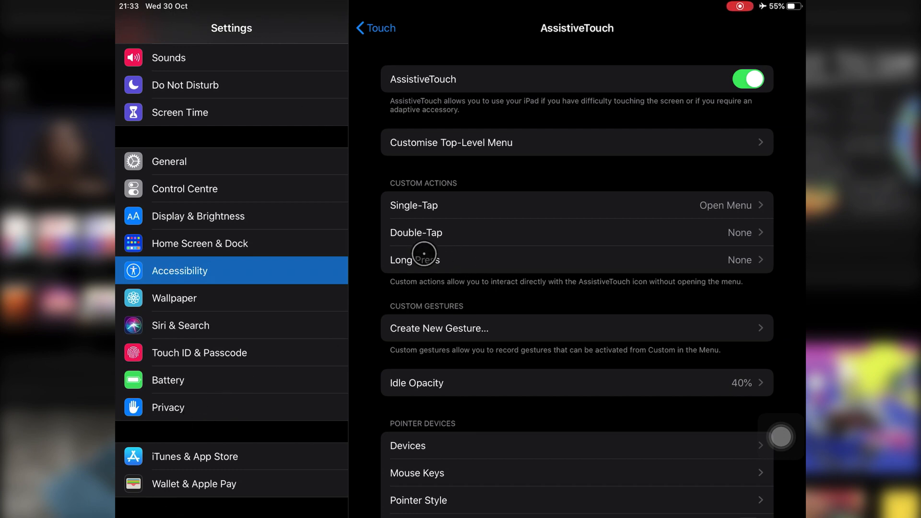
{"action": "mouse_move", "coordinate": [663, 400]}
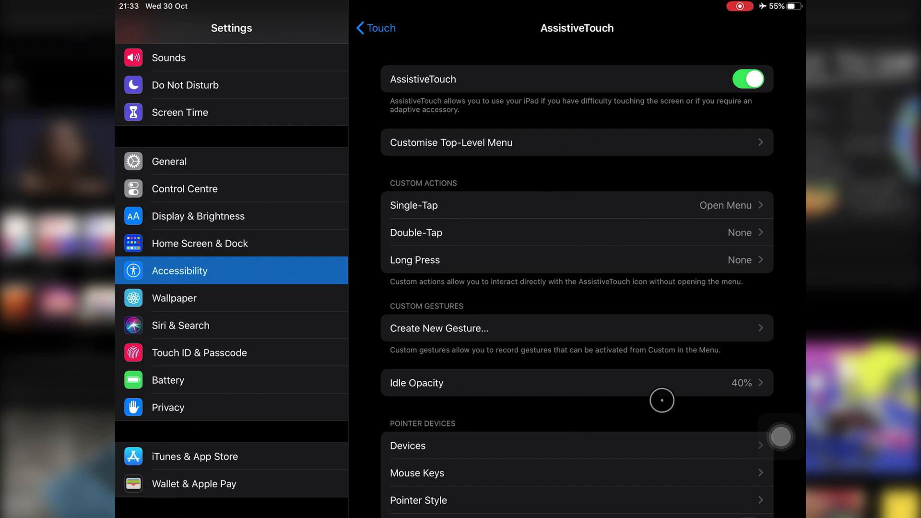
{"action": "mouse_move", "coordinate": [642, 395]}
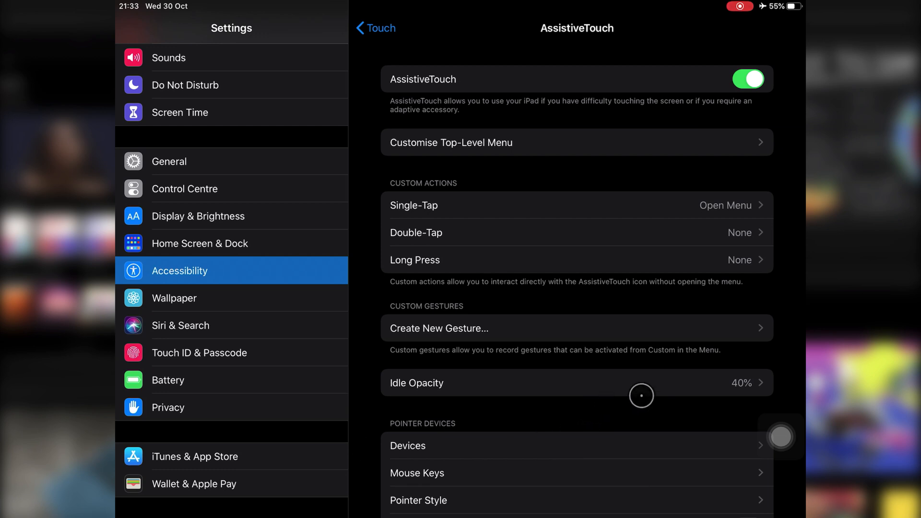
{"action": "scroll", "scroll_direction": "down", "scroll_amount": 3}
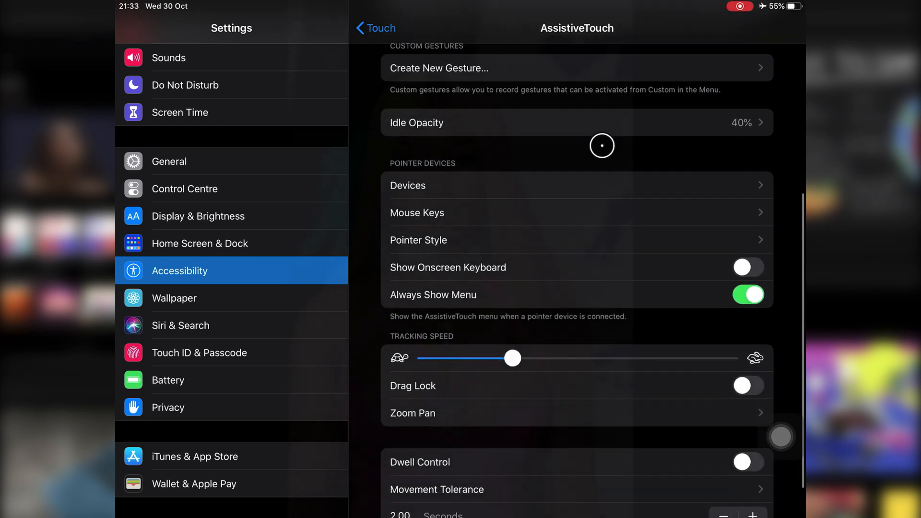